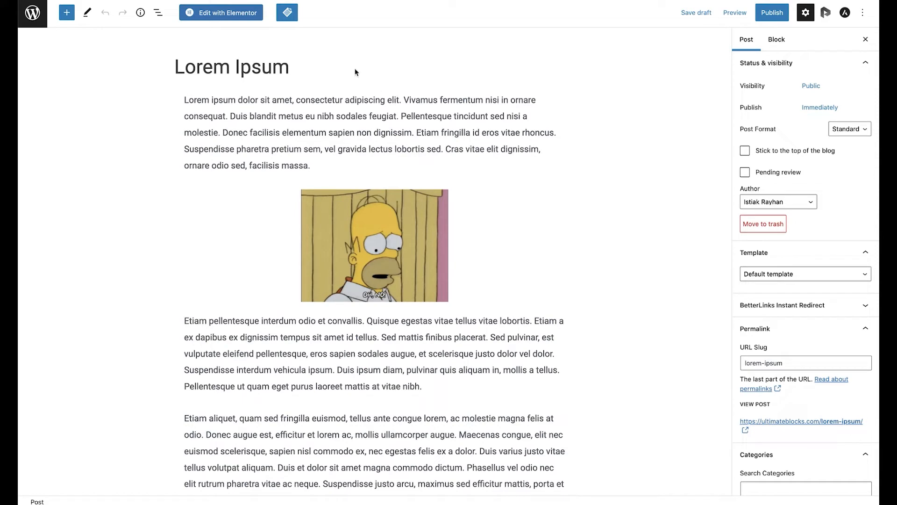
{"action": "mouse_move", "coordinate": [342, 43]}
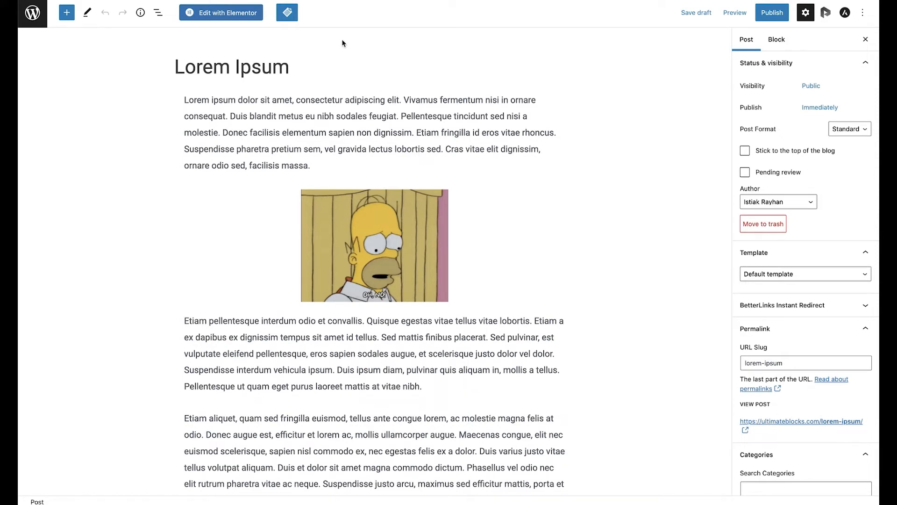
{"action": "mouse_move", "coordinate": [540, 116]}
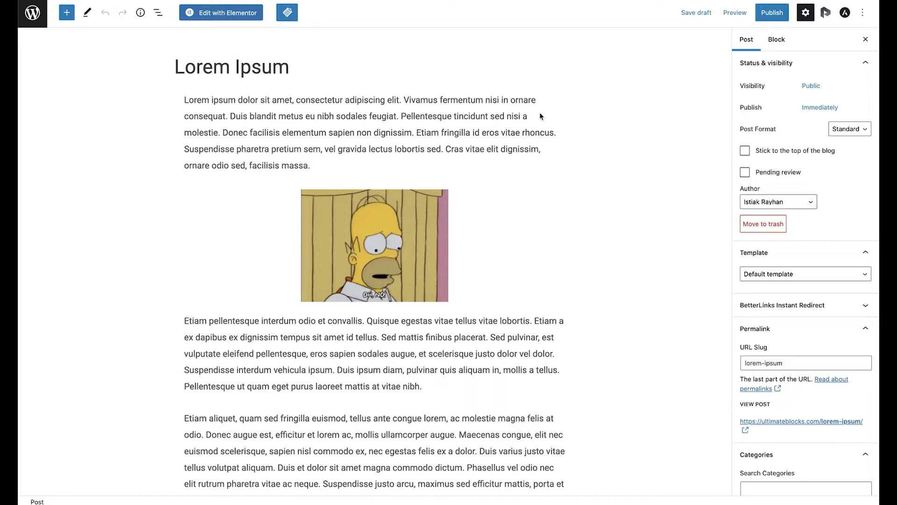
{"action": "mouse_move", "coordinate": [394, 235]}
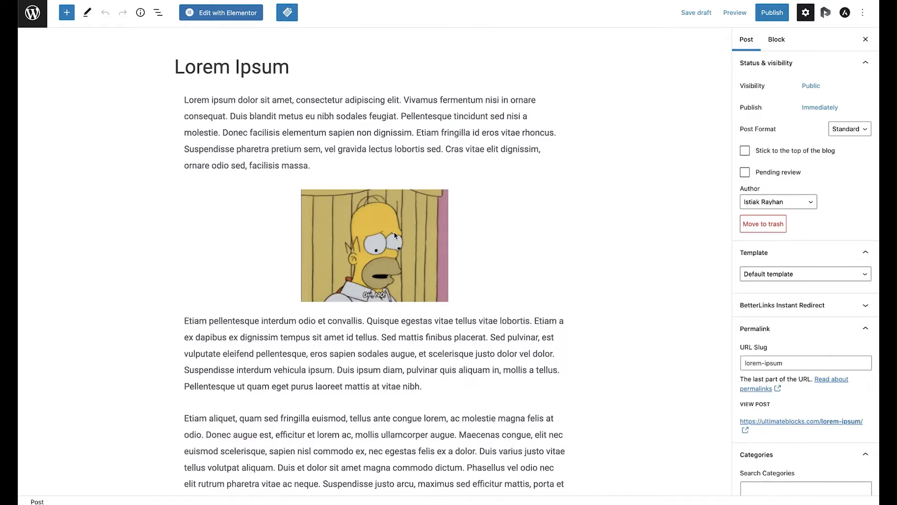
Step: Set the GIF image block's image size to Full Size so it shows at 480 wide and animates
{"action": "left_click", "coordinate": [395, 236]}
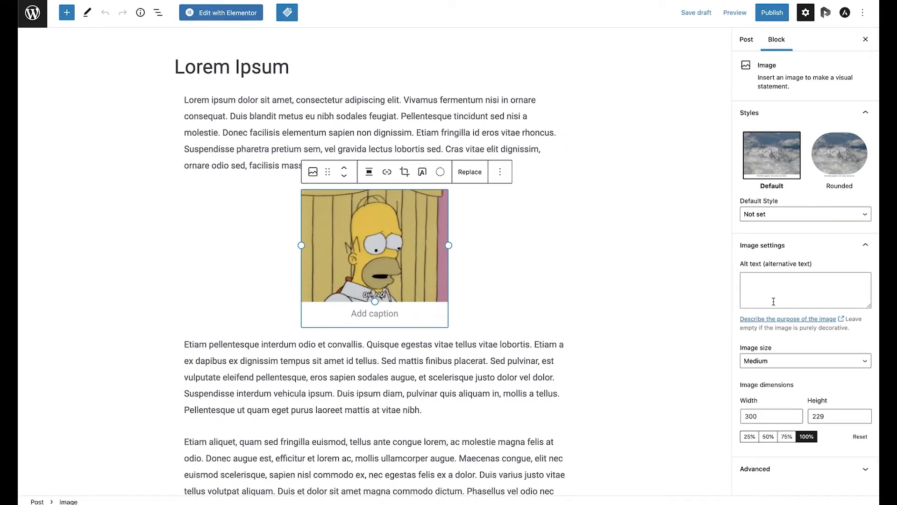
{"action": "left_click", "coordinate": [806, 360]}
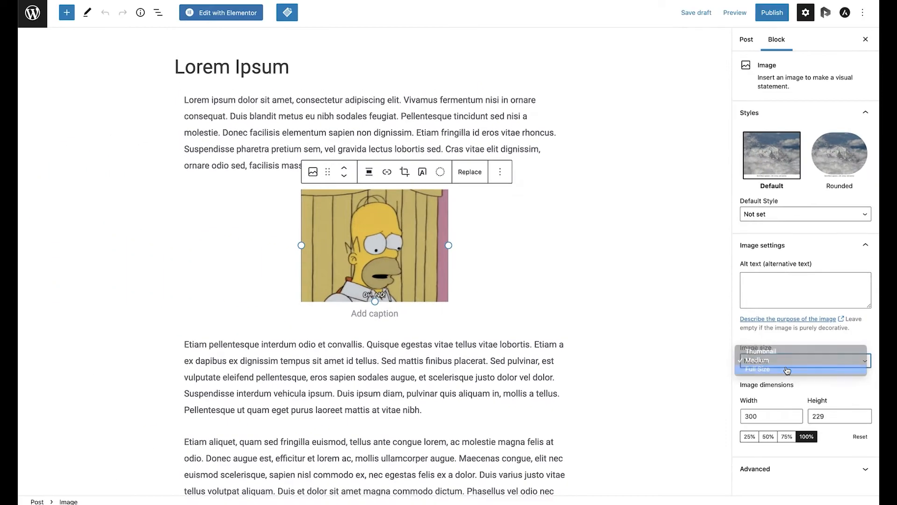
{"action": "left_click", "coordinate": [757, 369]}
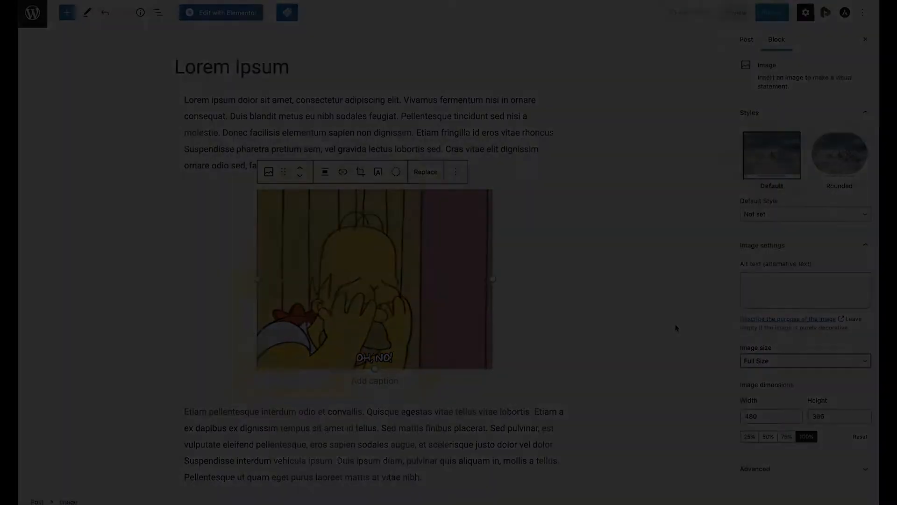